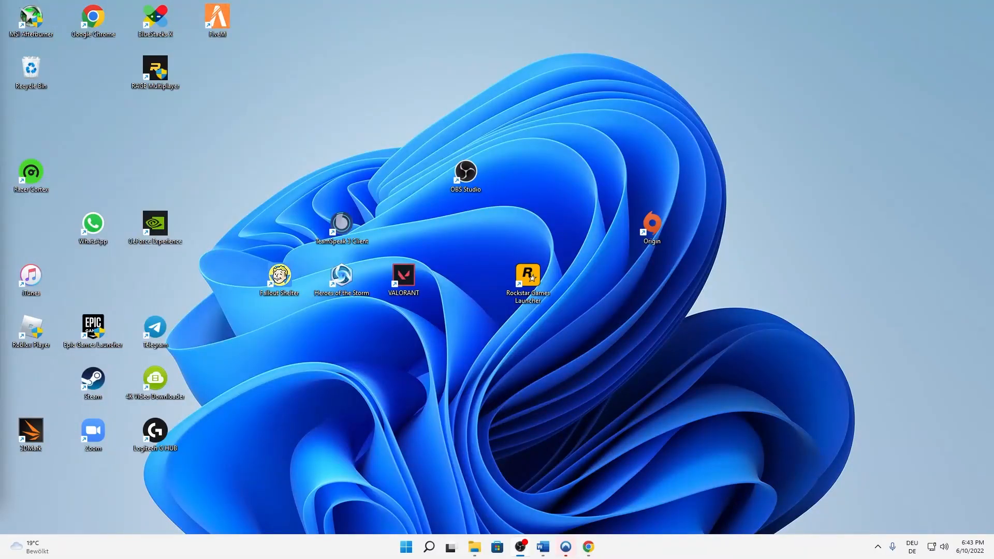
mouse_move(219, 251)
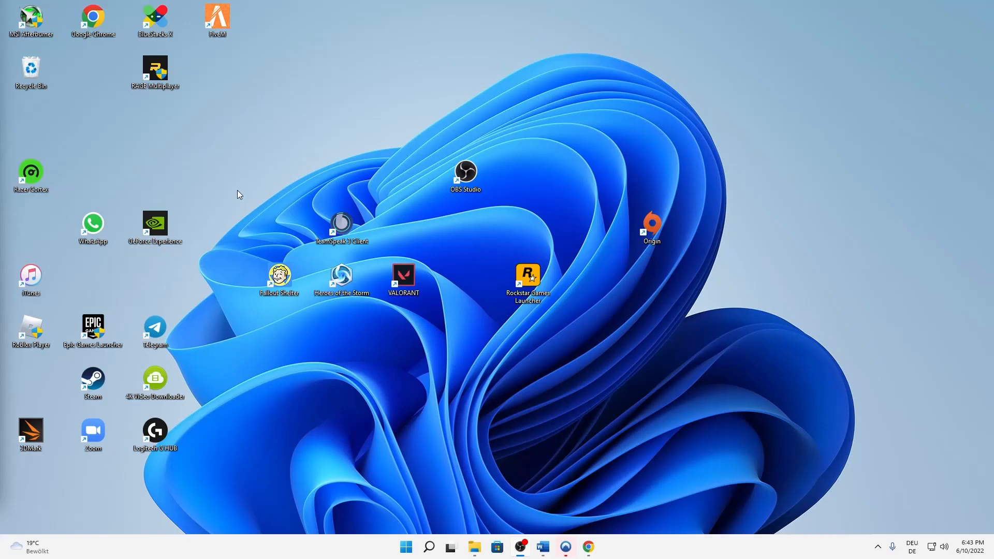
mouse_move(253, 175)
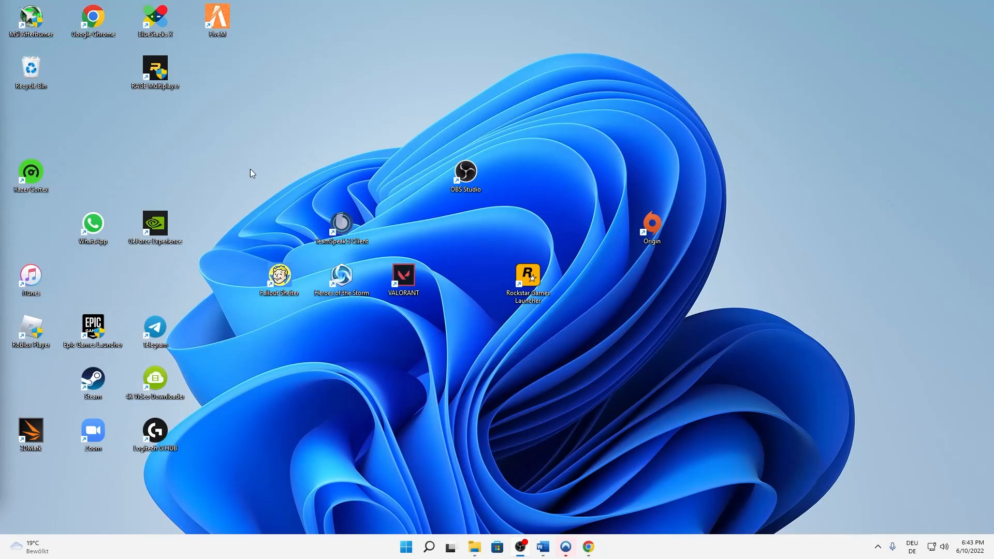
mouse_move(374, 311)
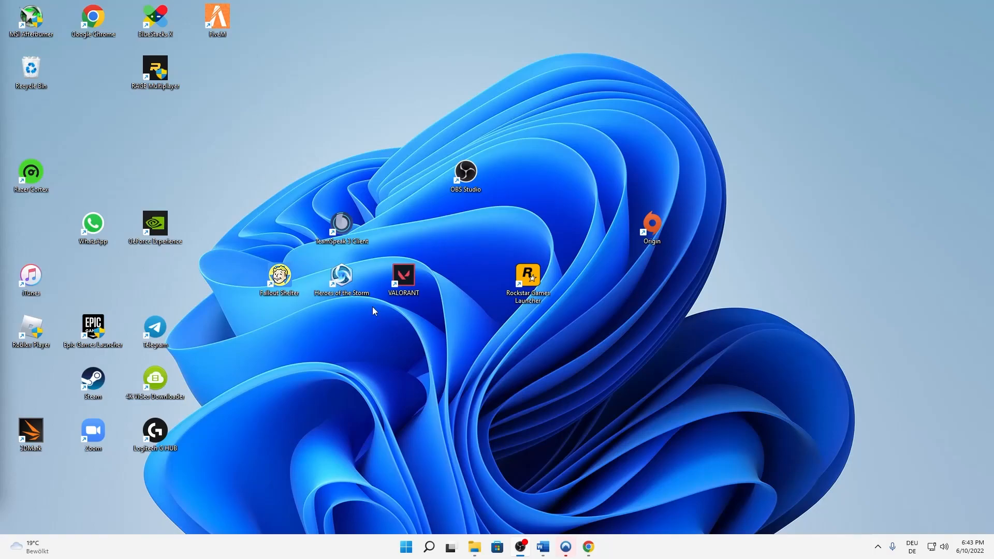
mouse_move(383, 314)
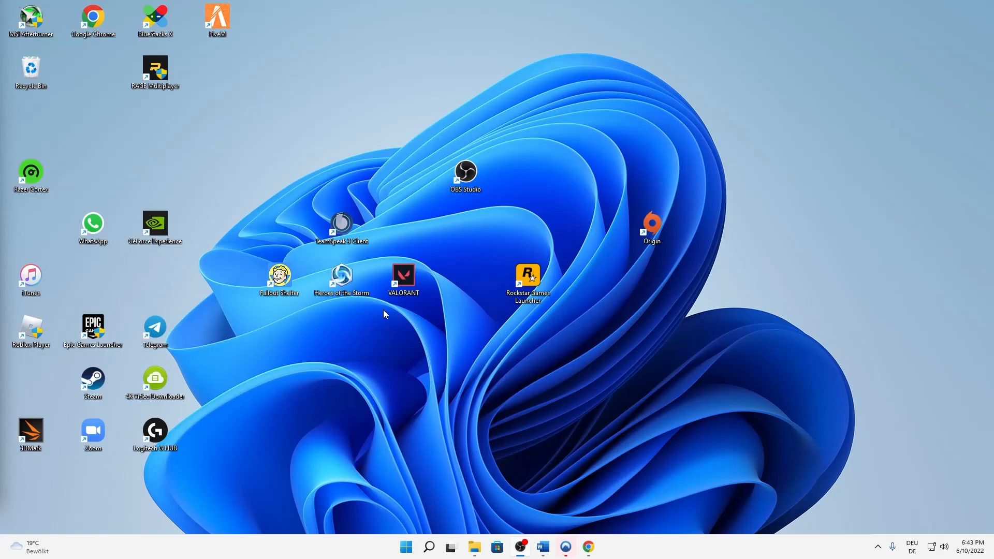
mouse_move(428, 495)
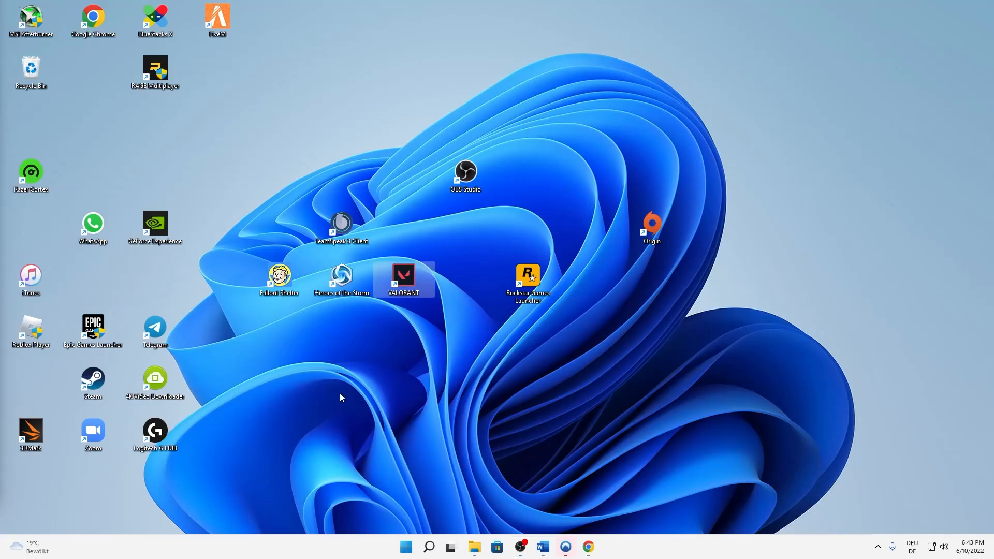
mouse_move(251, 329)
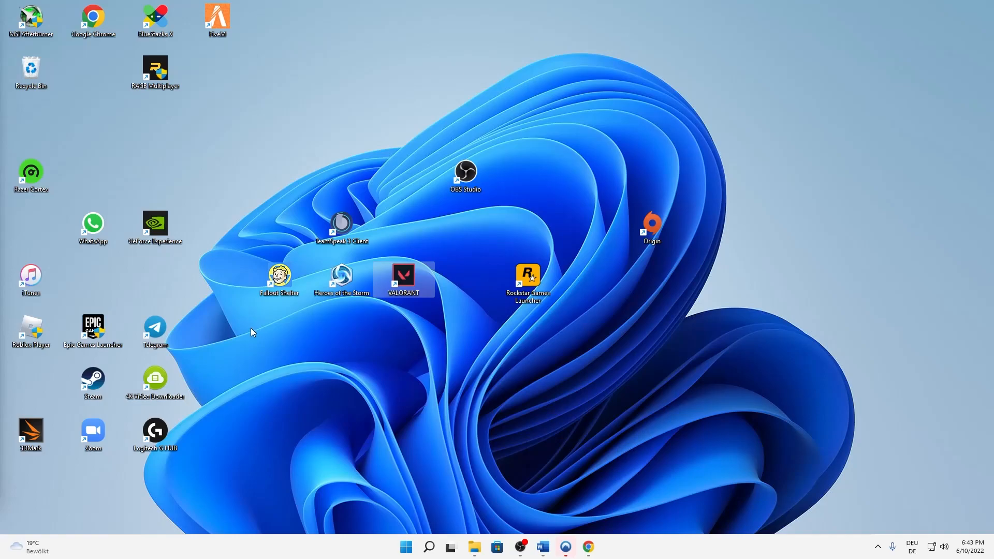
mouse_move(348, 379)
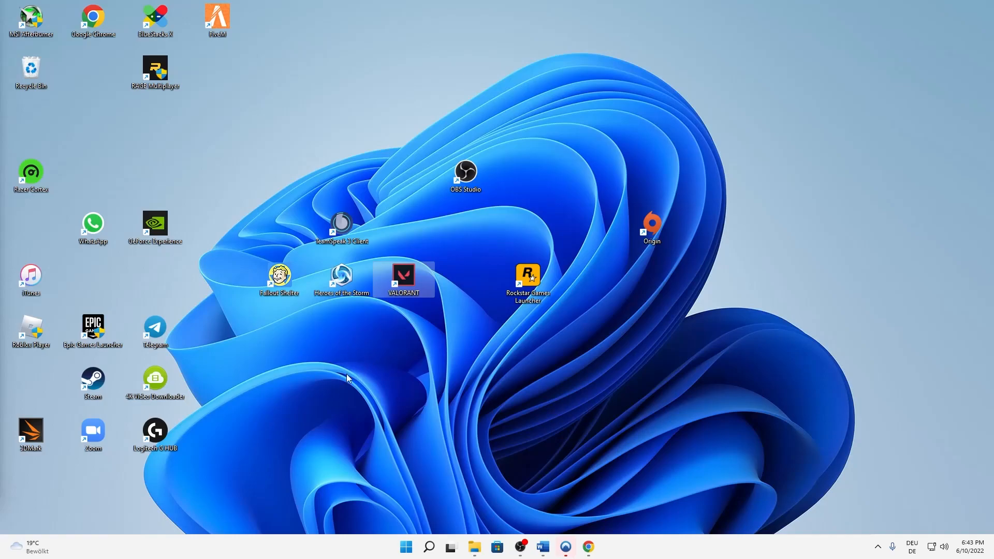
mouse_move(442, 505)
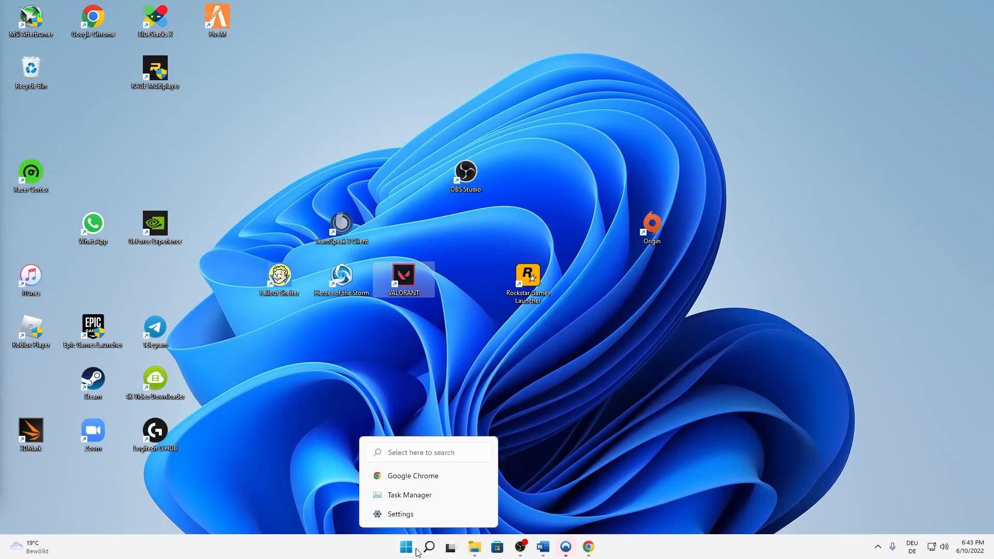
- Launch battle.net, complete the security check, log in and accept the reviewed terms
type("battle.net")
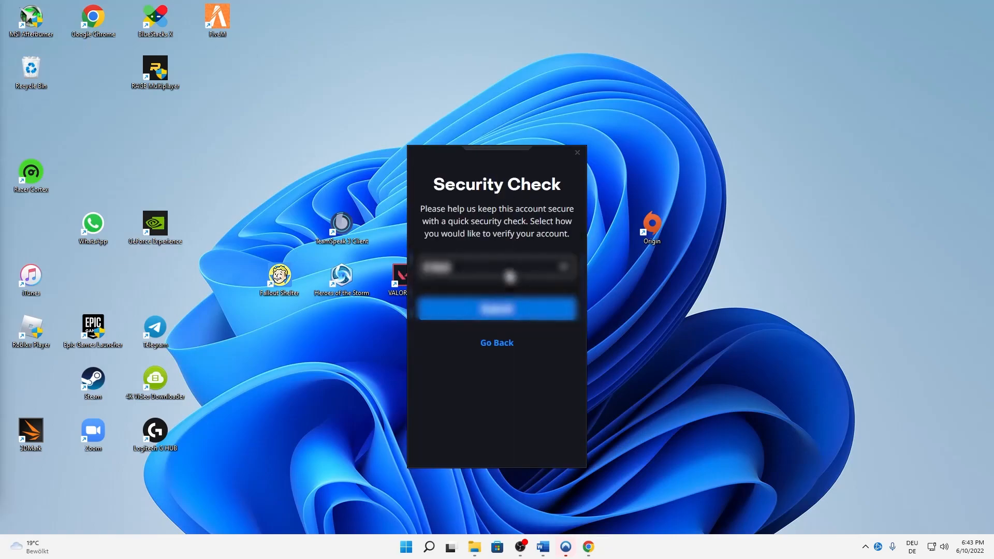
left_click(497, 343)
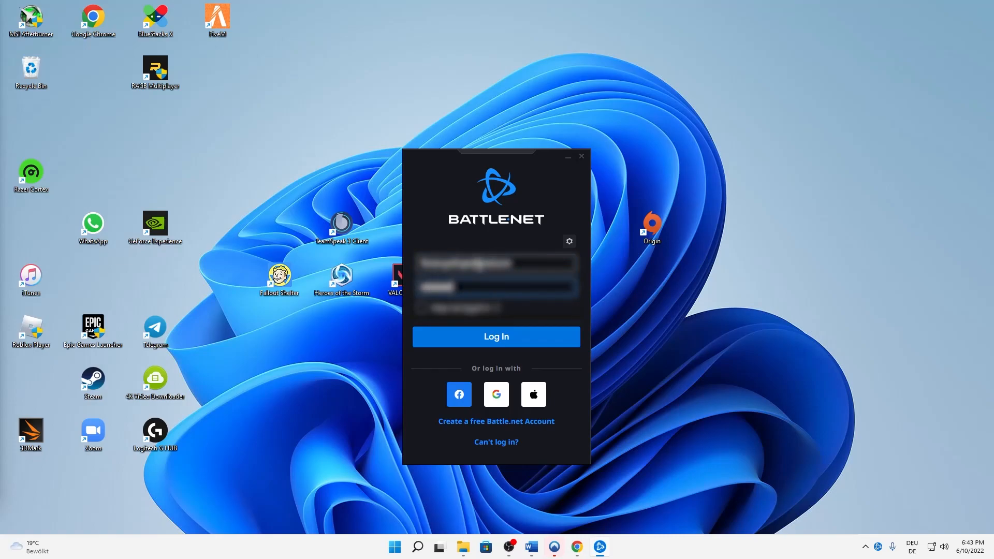
left_click(496, 335)
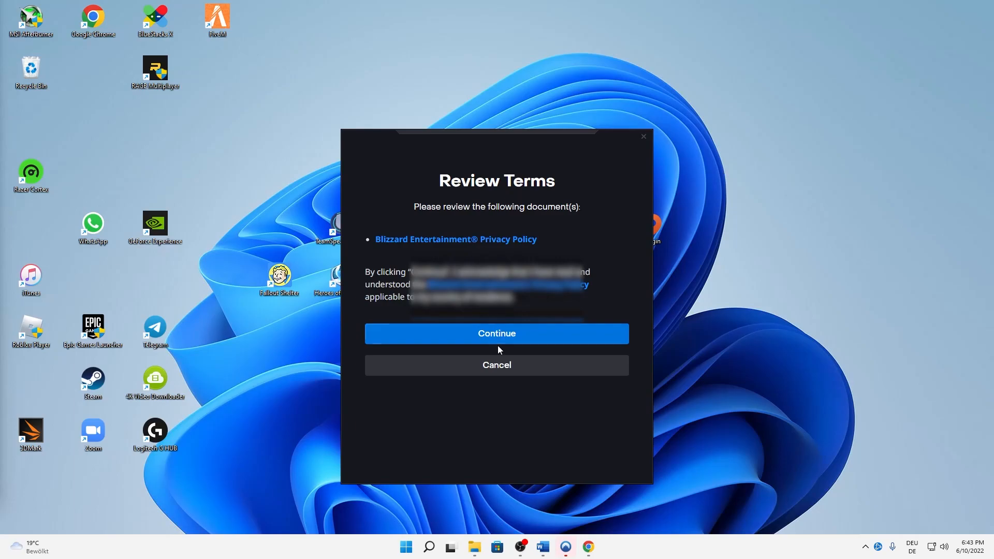
left_click(496, 333)
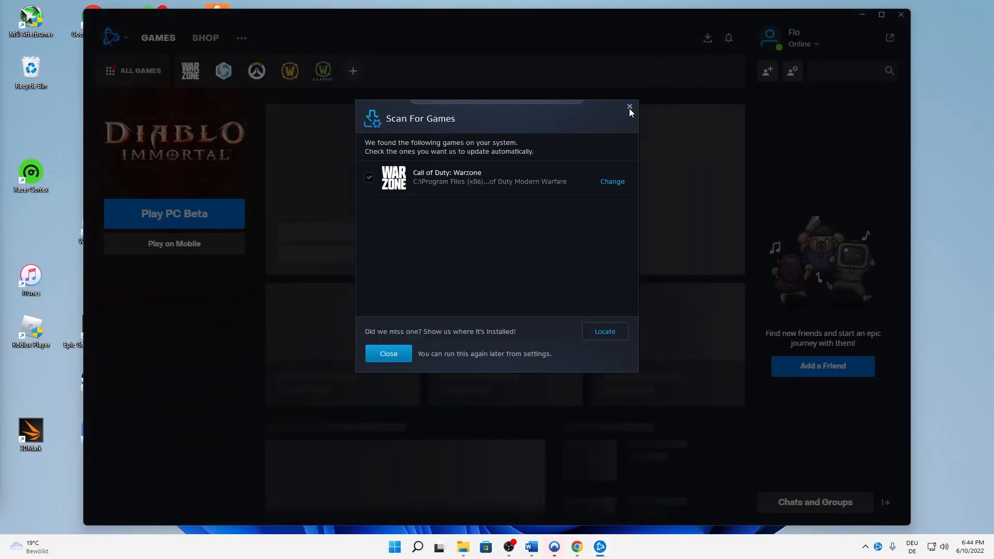
- Dismiss the Scan For Games results and switch to the Shop storefront
left_click(630, 107)
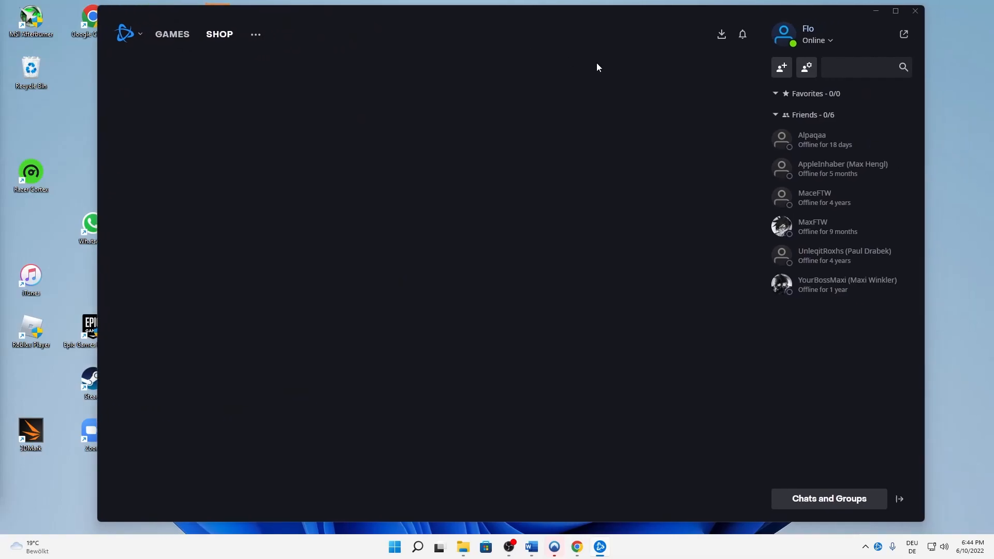
left_click(218, 34)
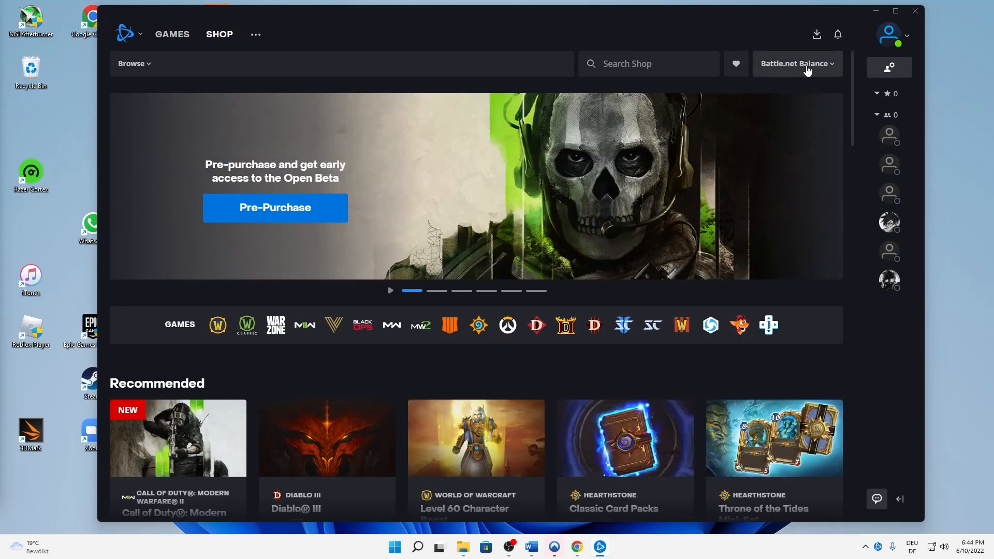
- Choose Add Balance from the Battle.net Balance menu to reach the top-up page
left_click(795, 64)
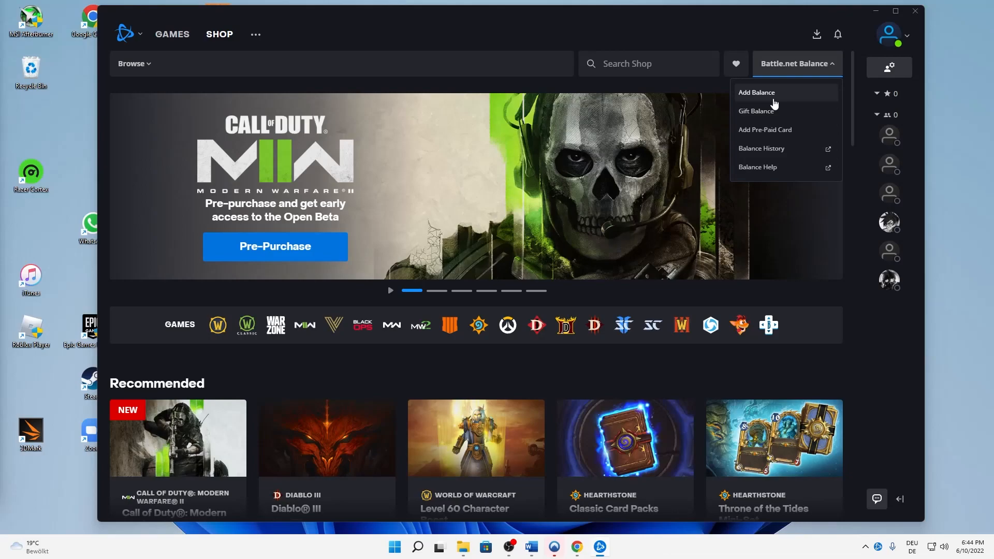
mouse_move(761, 96)
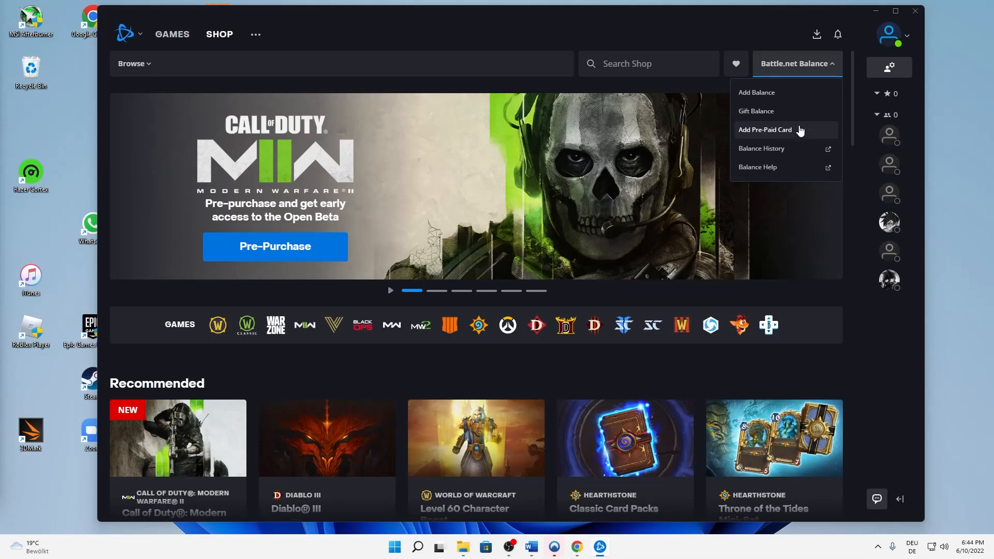
mouse_move(781, 140)
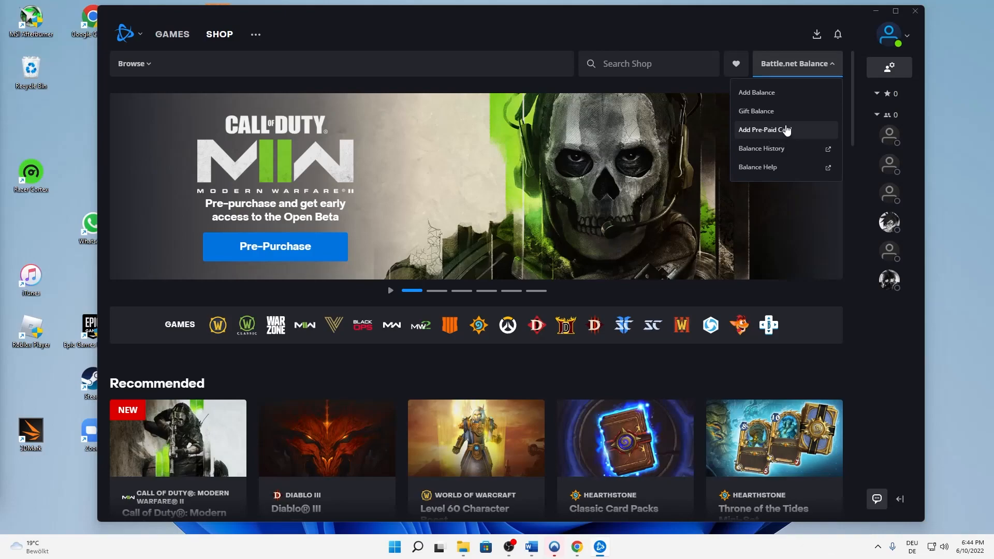
mouse_move(760, 99)
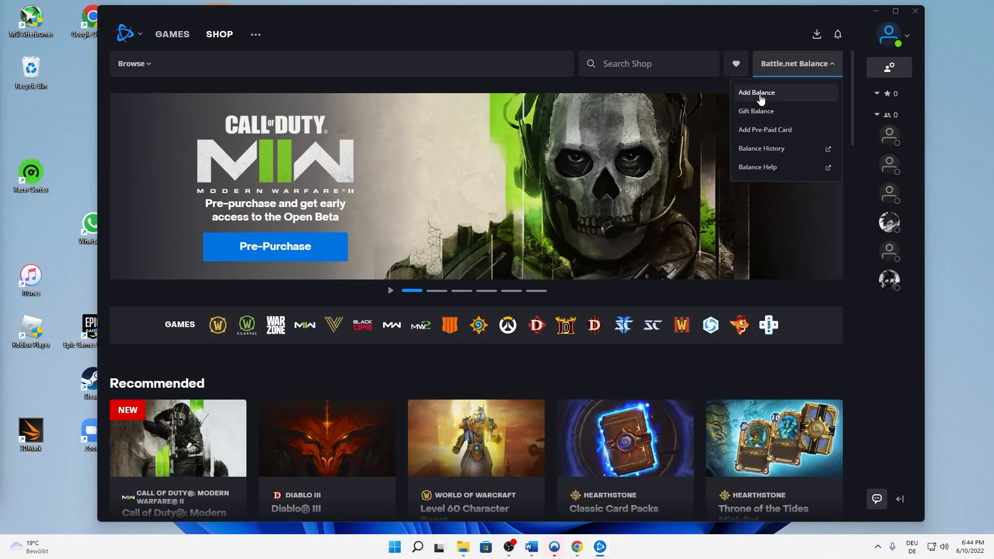
left_click(755, 92)
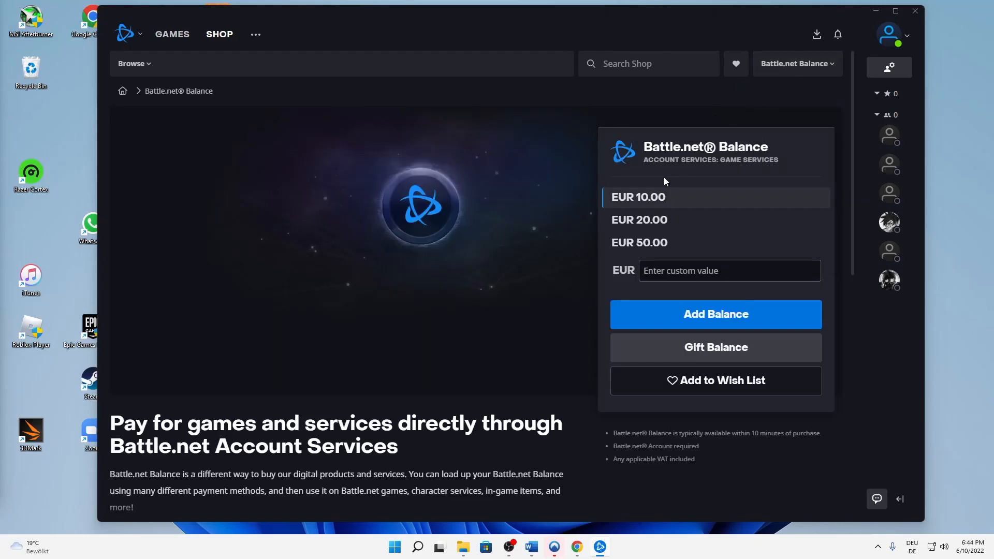
mouse_move(640, 219)
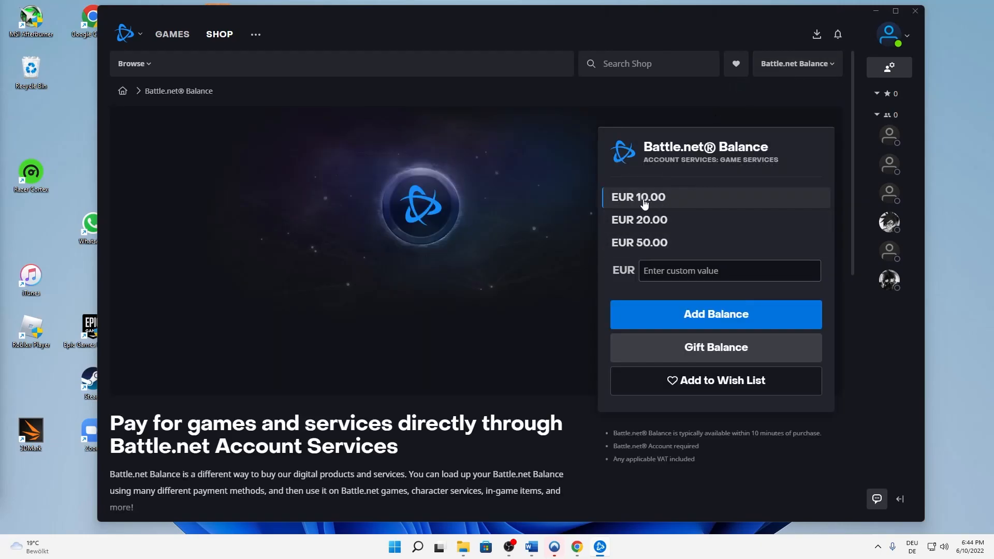
- Enter a custom balance amount of 35 EUR and proceed to checkout with Add Balance
left_click(729, 270)
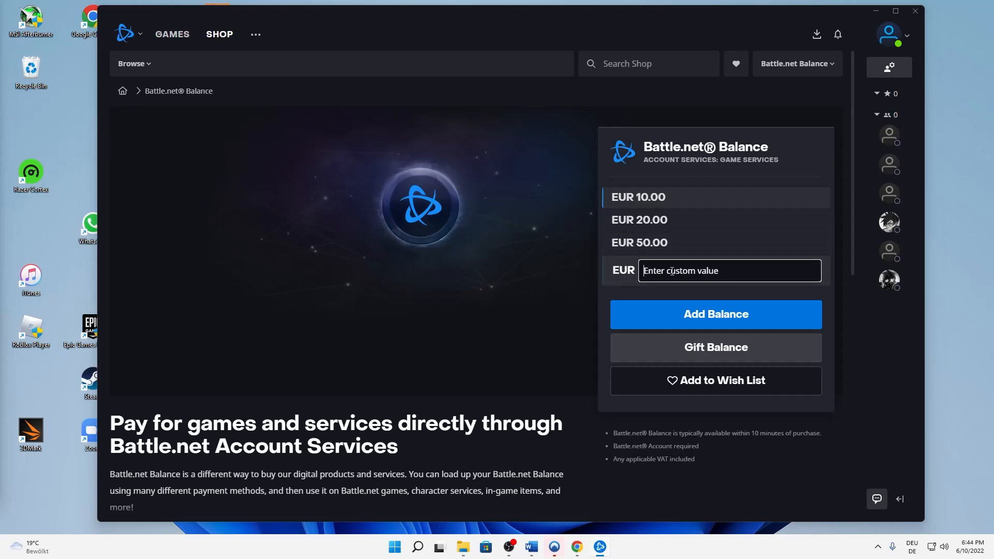
left_click(729, 270)
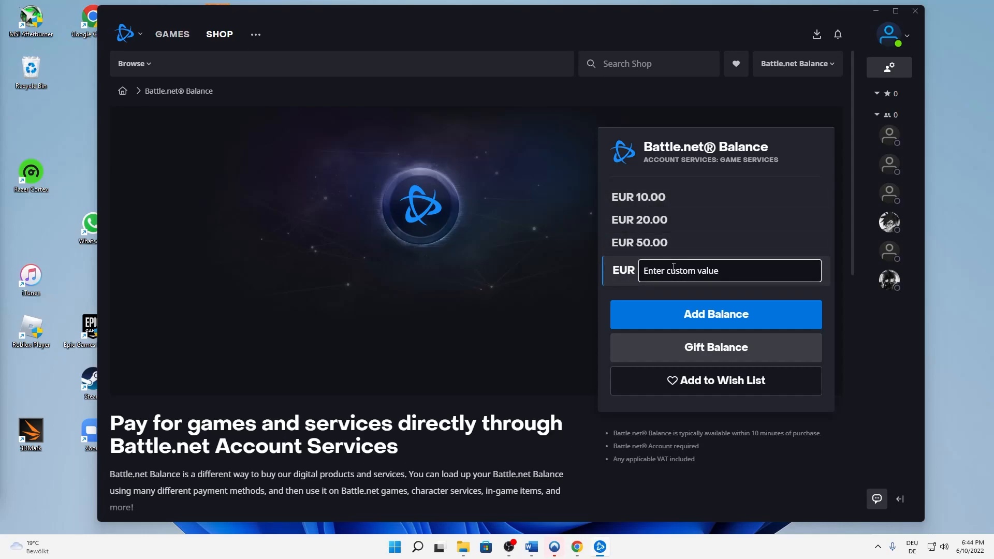
mouse_move(666, 305)
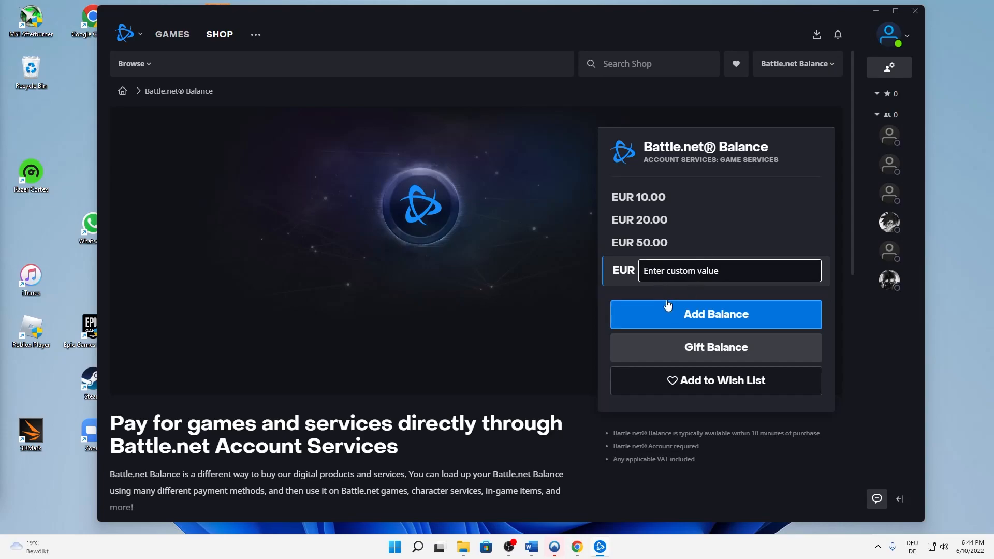
type("3")
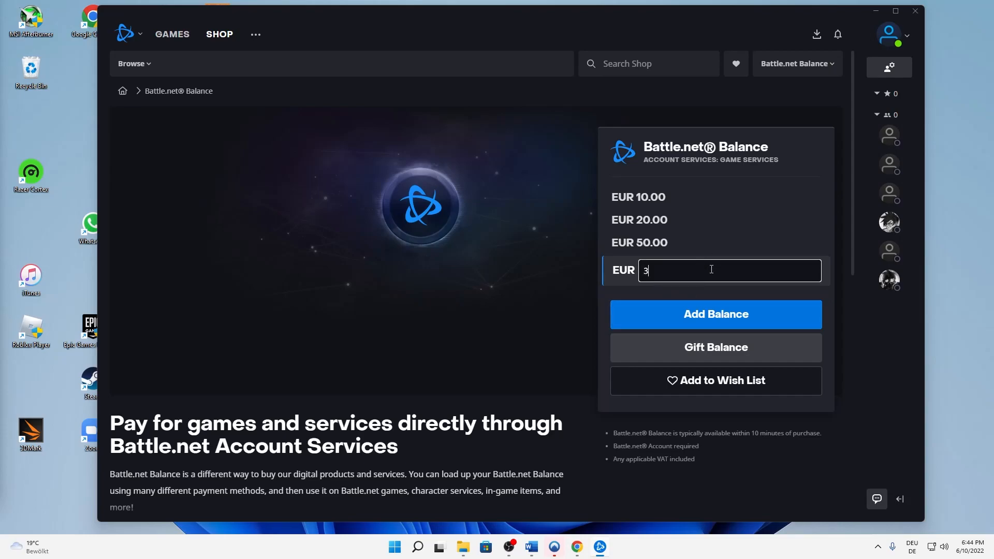
type("5")
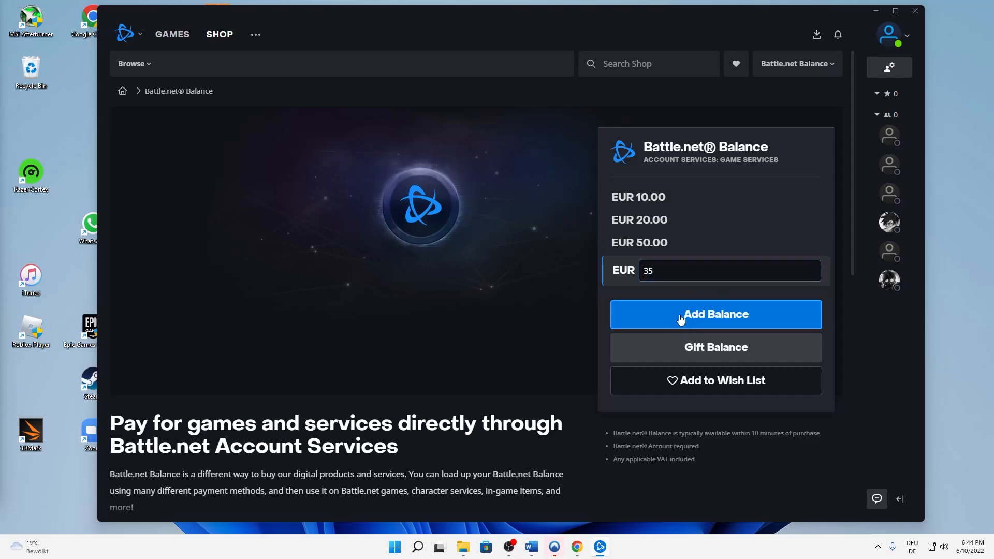
left_click(714, 315)
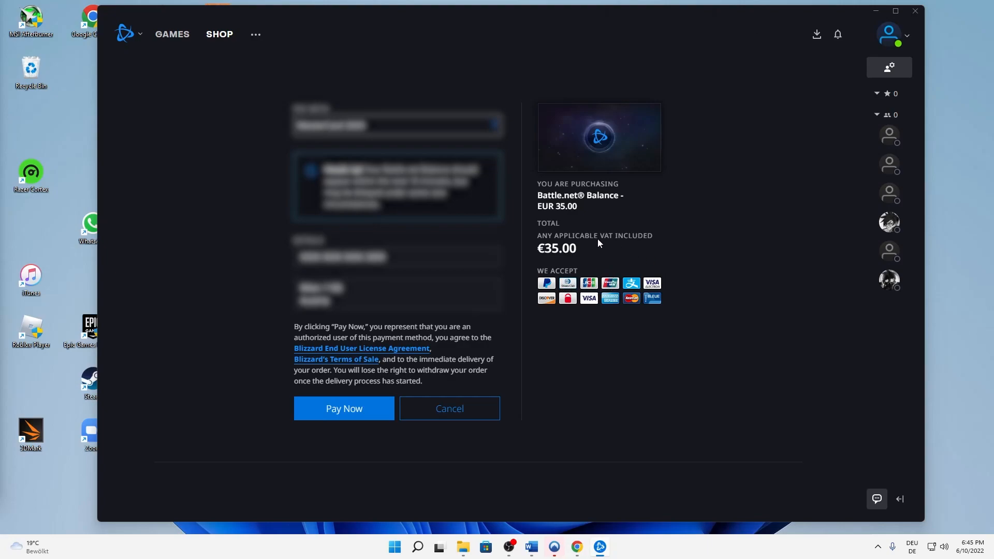
mouse_move(412, 317)
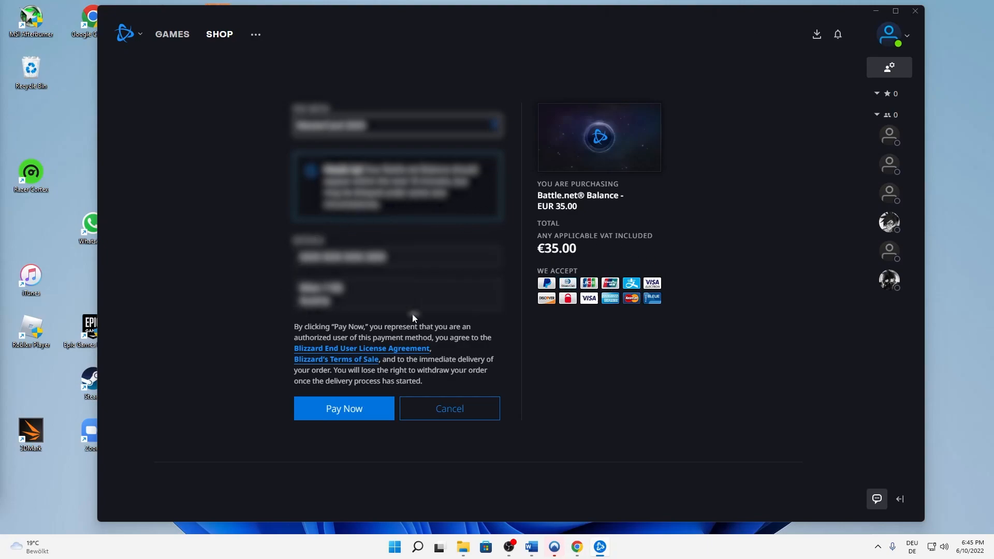
mouse_move(449, 408)
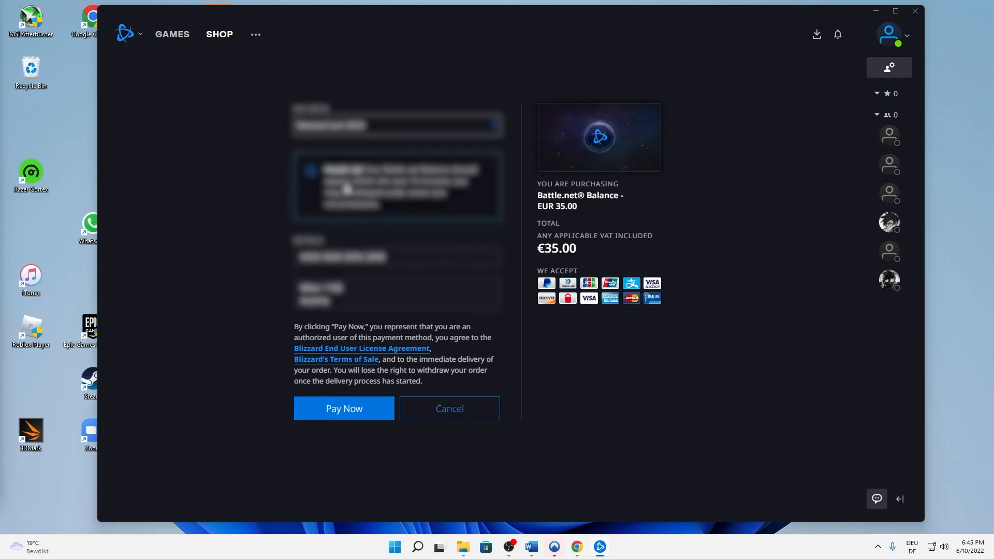
- Leave the EUR 35.00 checkout without paying, returning to the Balance product page
left_click(397, 125)
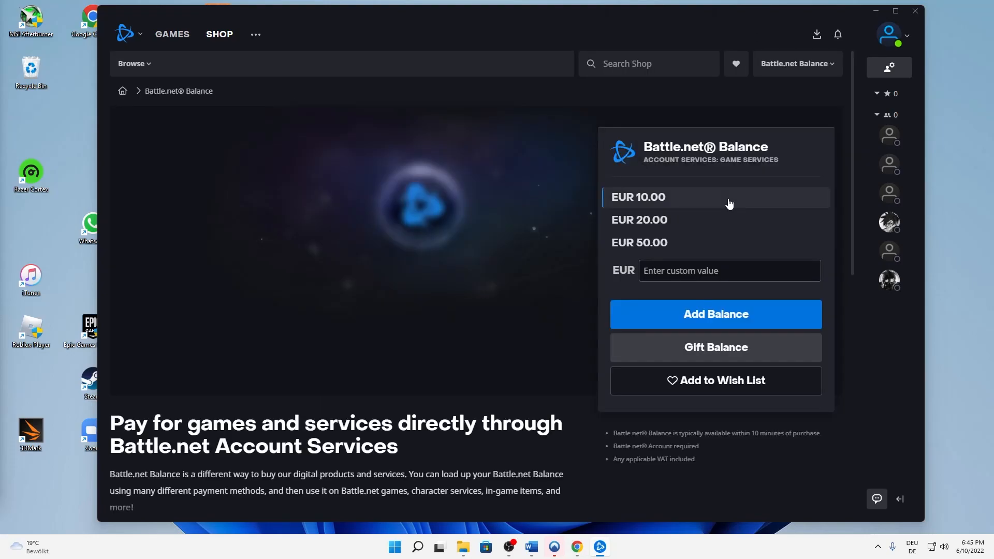
mouse_move(413, 71)
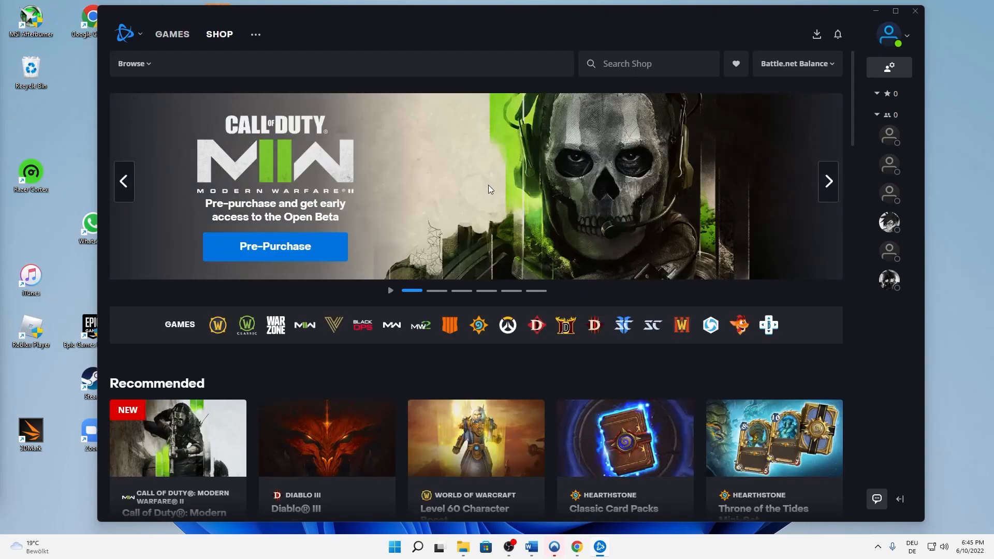
- Scroll the Shop front page down to the Recommended games section
scroll("down", 3)
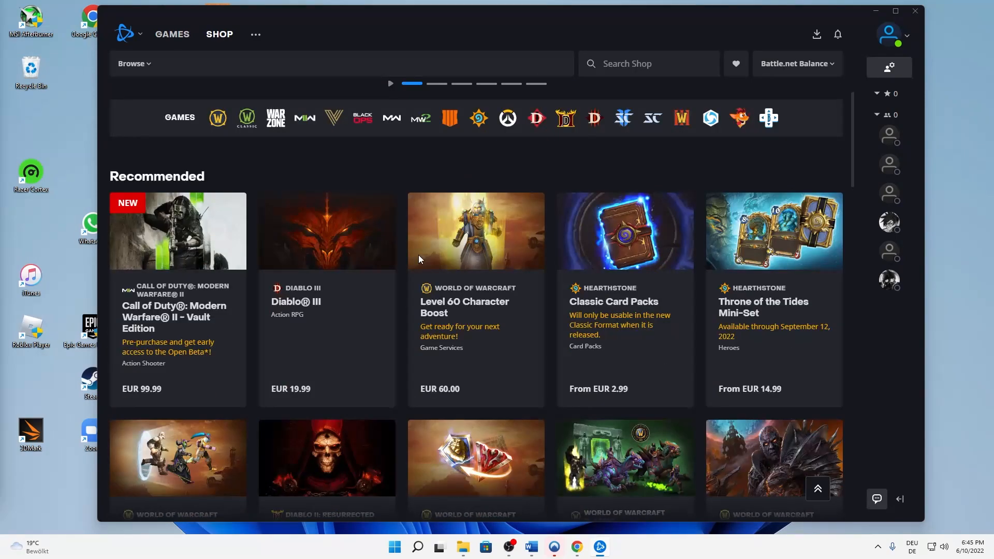
scroll("down", 3)
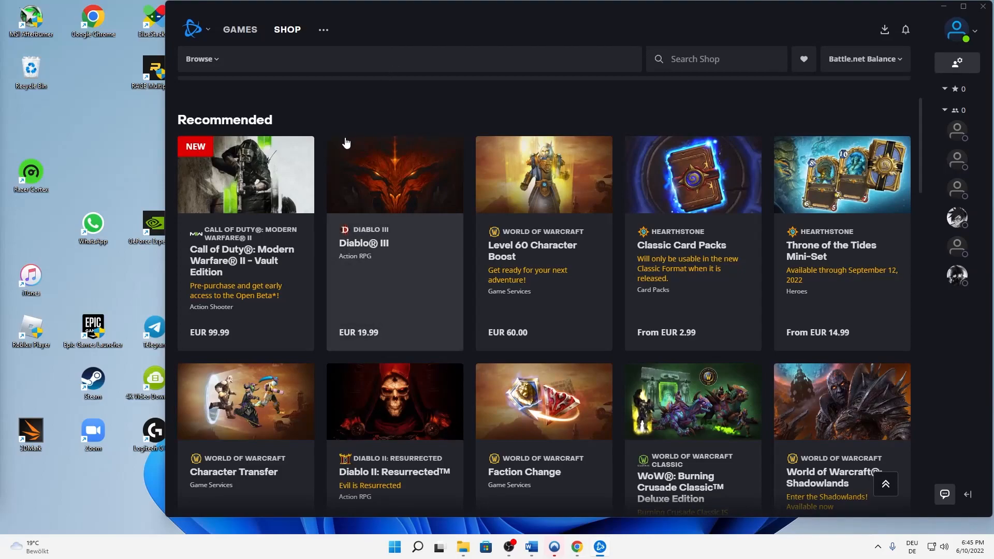
mouse_move(383, 12)
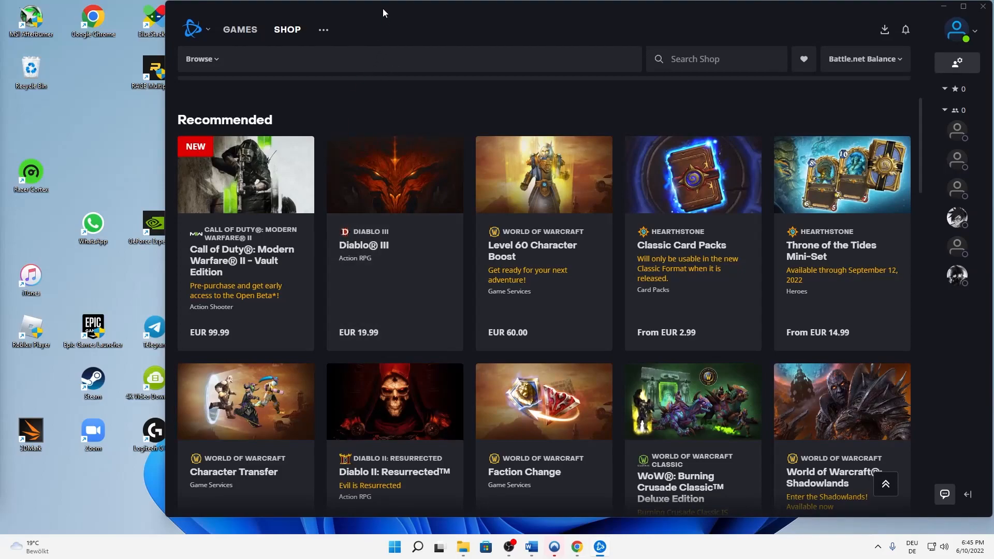